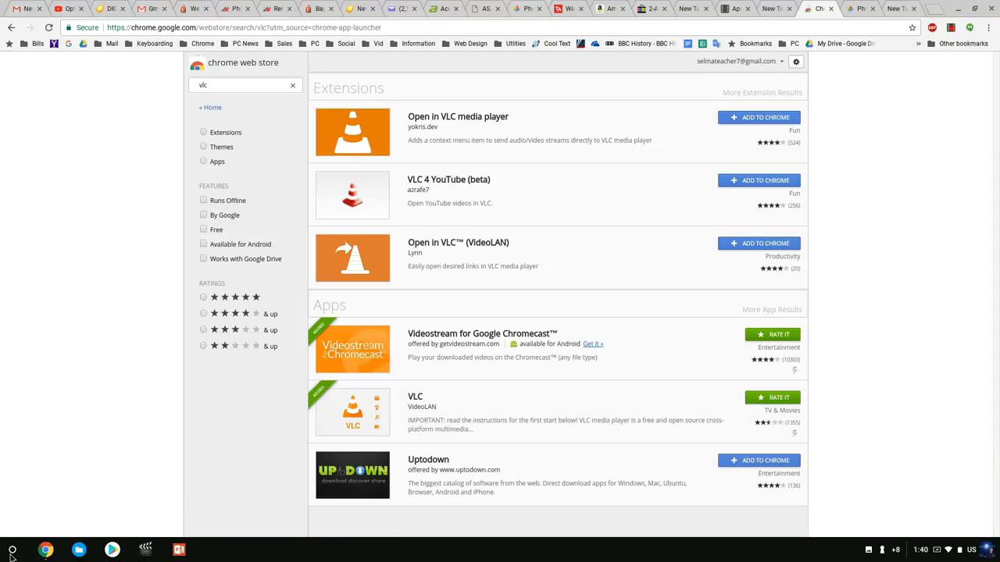
- Bring up the Chrome OS app launcher from the shelf to show the installed VLC app
click(13, 550)
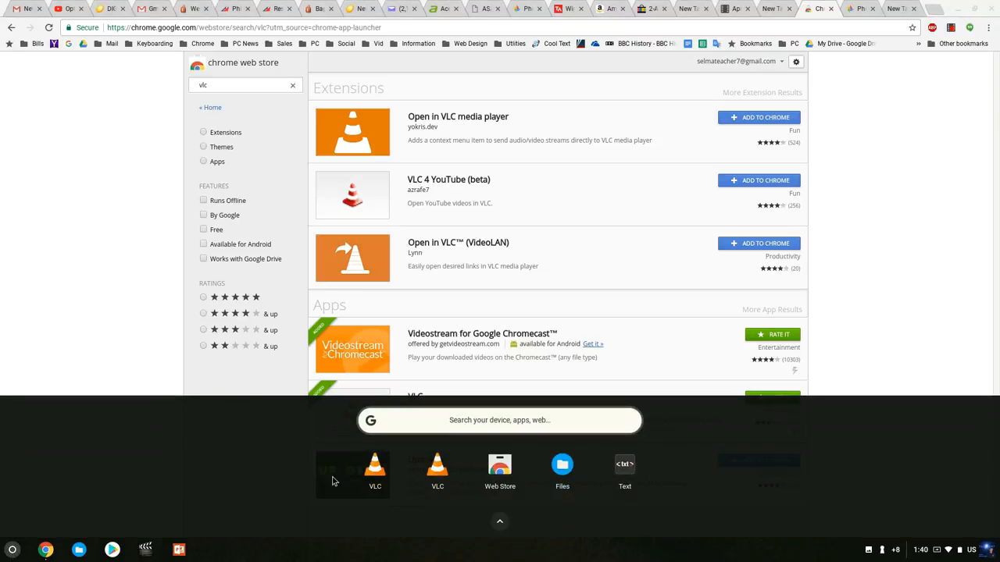